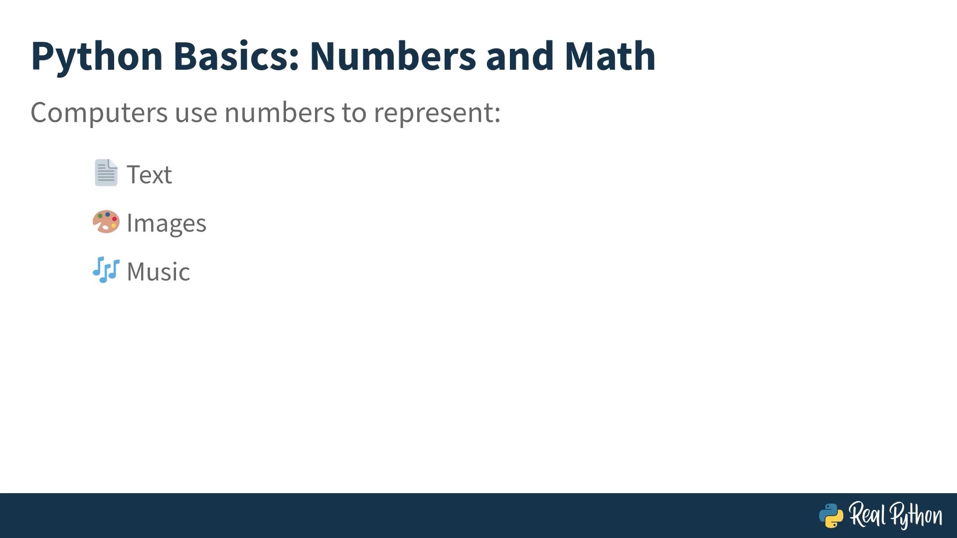
Reveal the next bullet point on the Numbers and Math slide.
key("Right")
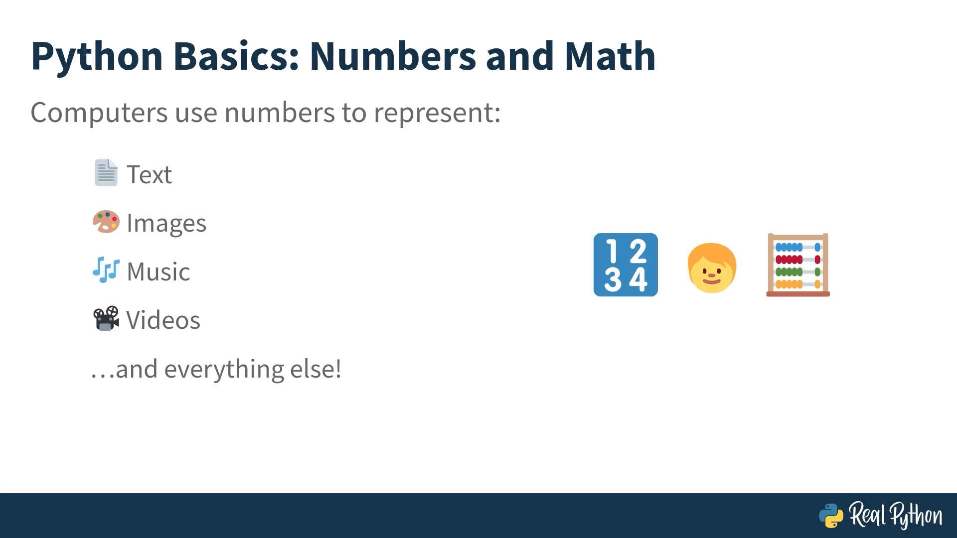
key("Right")
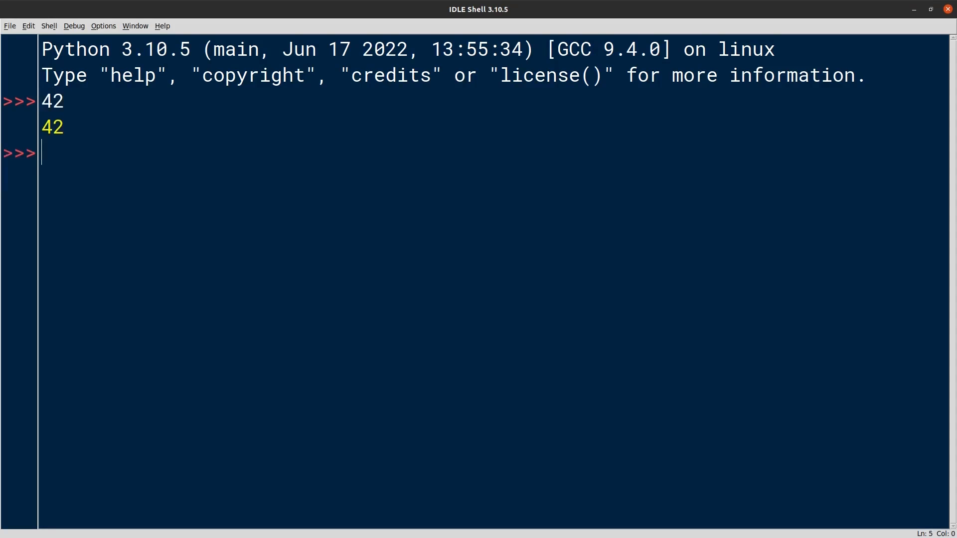
Evaluate type(42), type(42.0), type(-42) and type(-42_000_000), showing int, float, int and int.
type("type(42)")
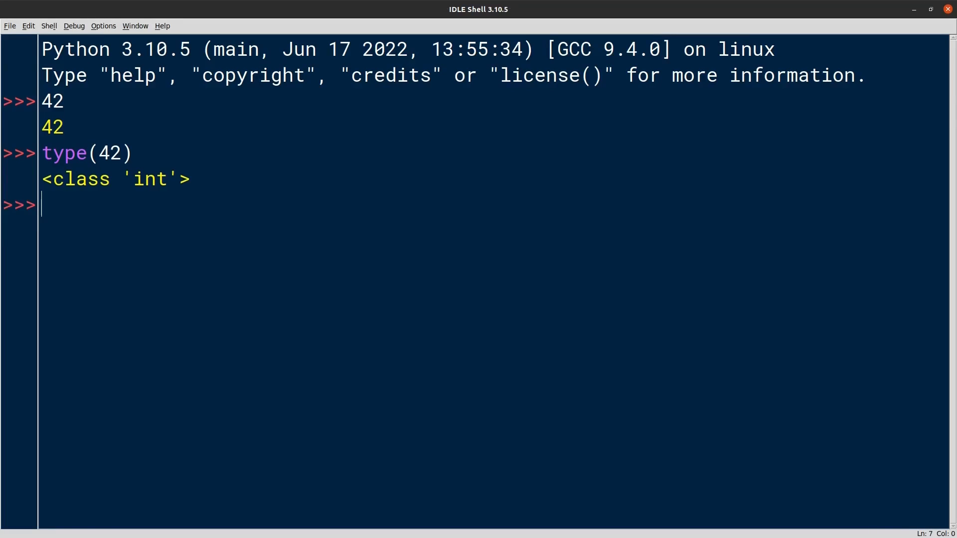
type("type(42)")
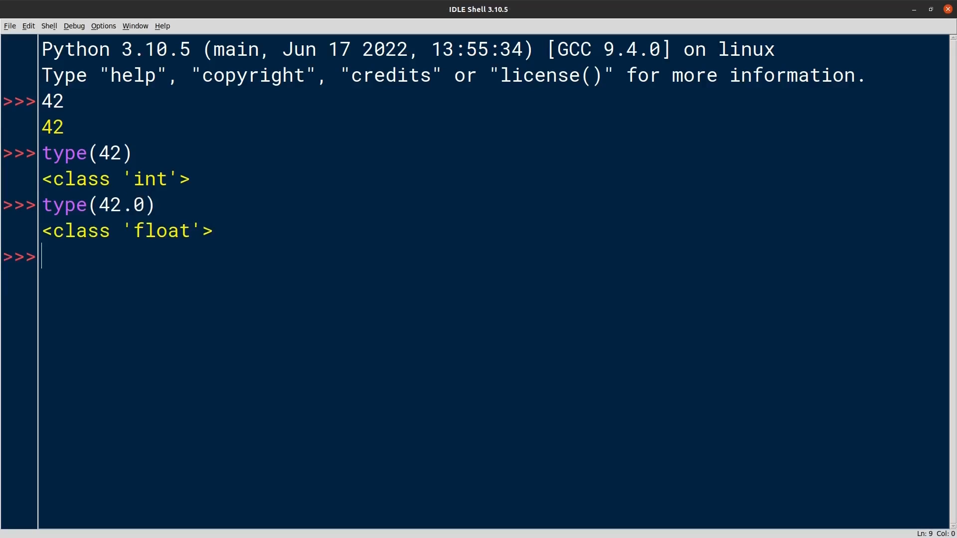
type("type(42.0)")
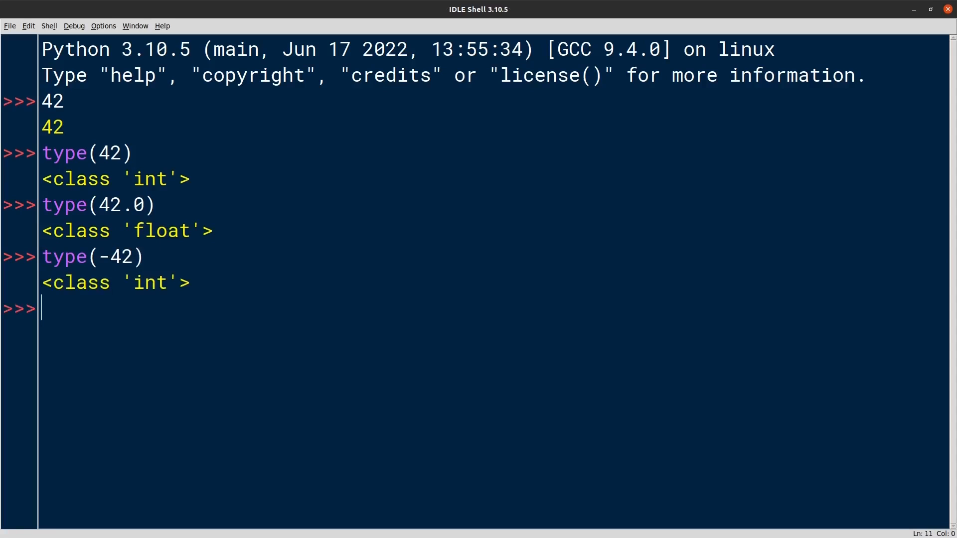
type("type(-42)")
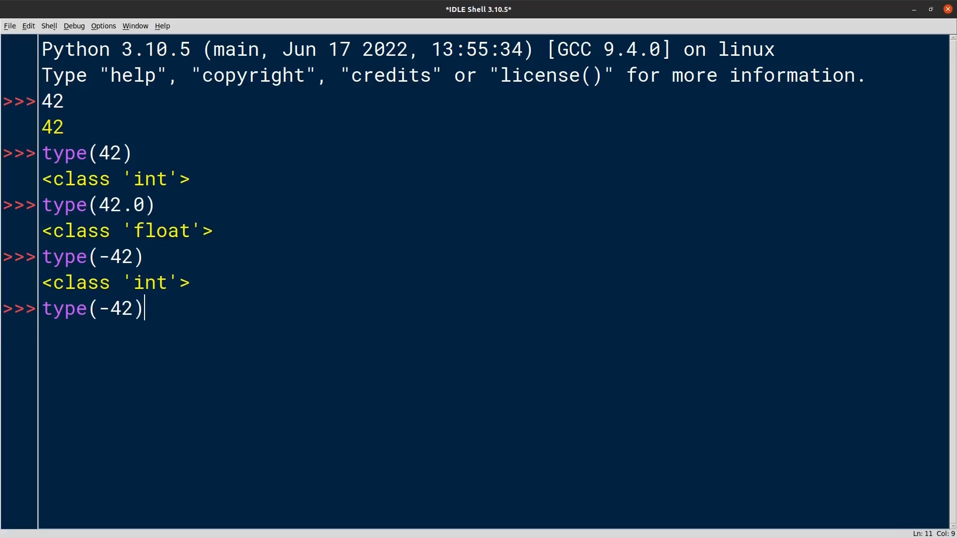
type("_000")
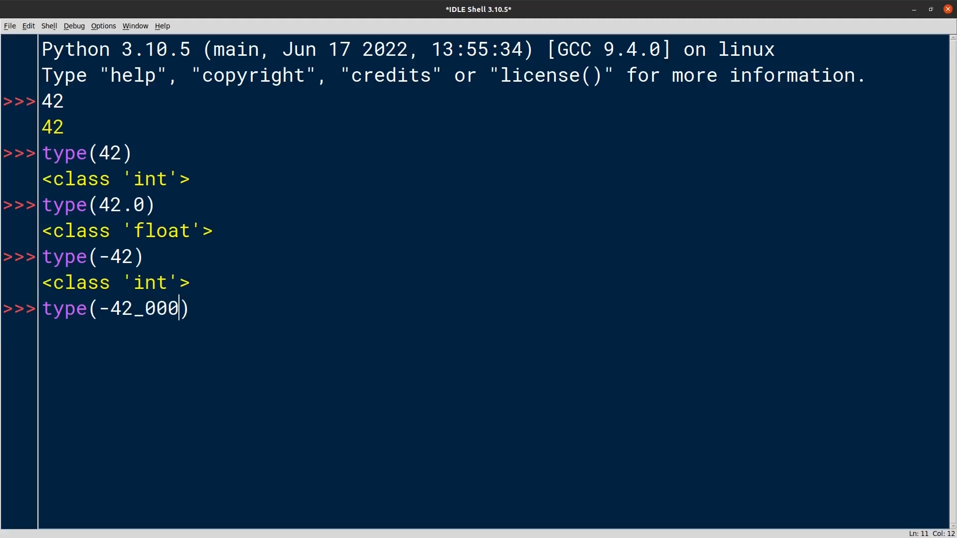
type("_000")
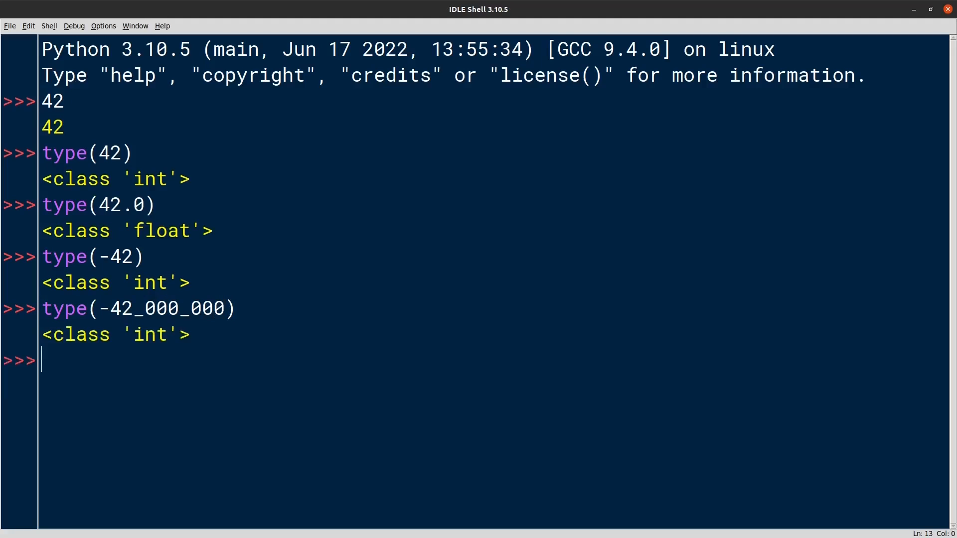
type("1010")
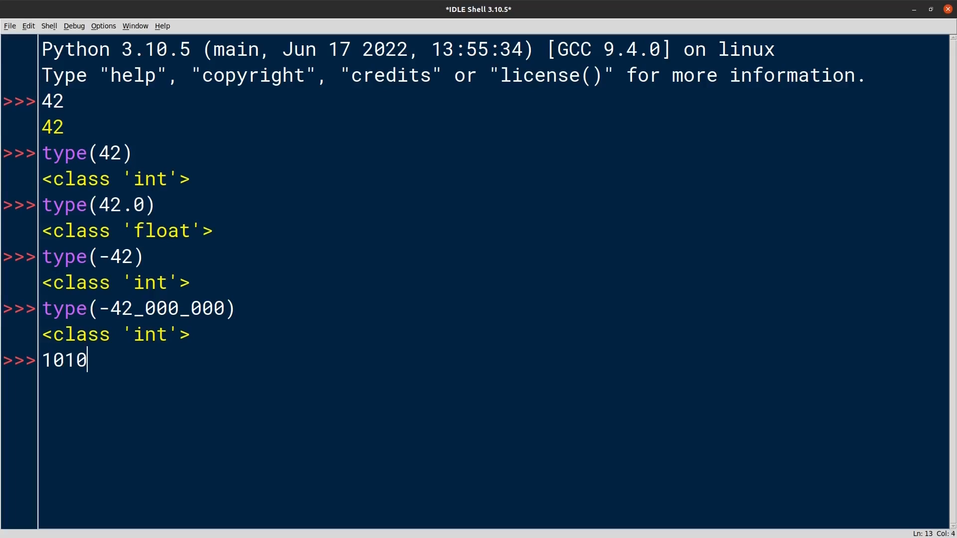
Evaluate 0b101010, 0x2a, 0o52 and int("42"), each returning 42.
type("10")
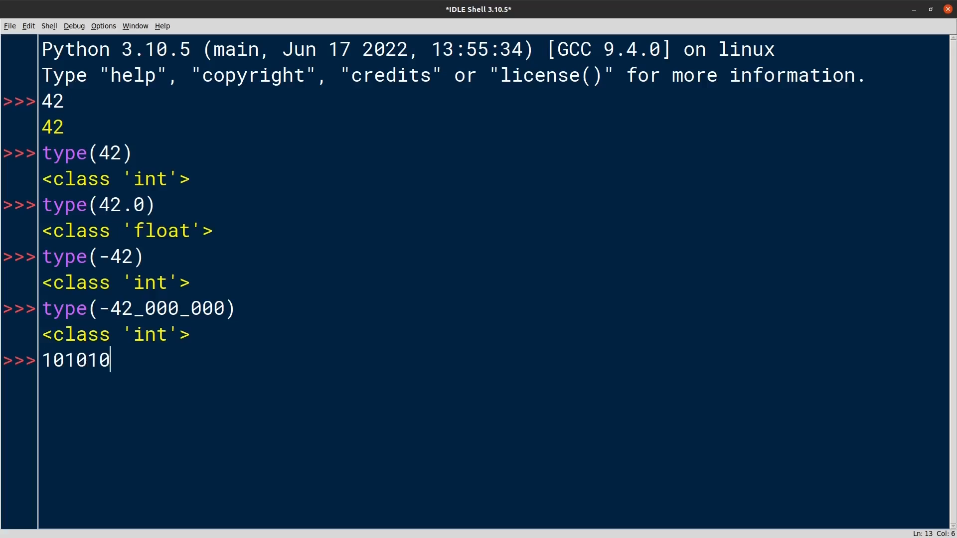
type("0b")
key("Return")
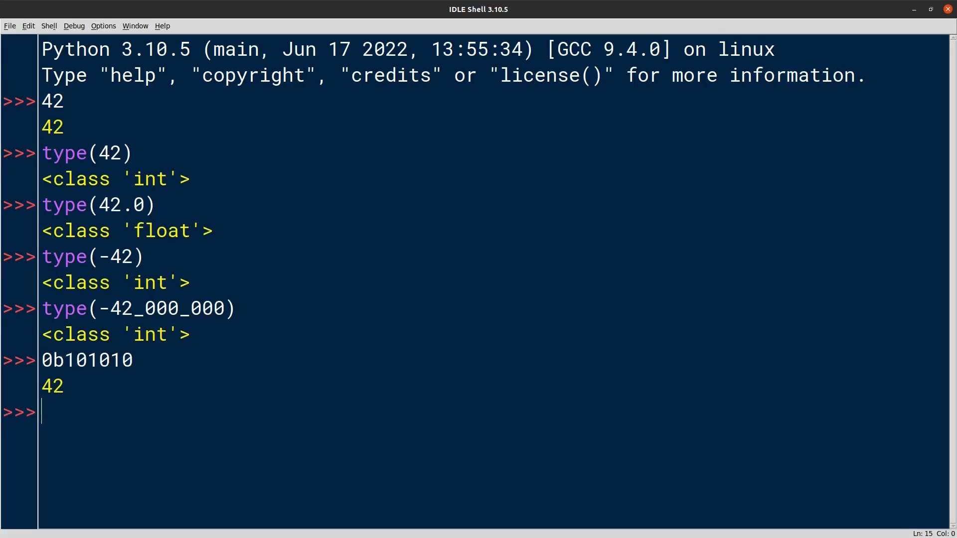
type("0x")
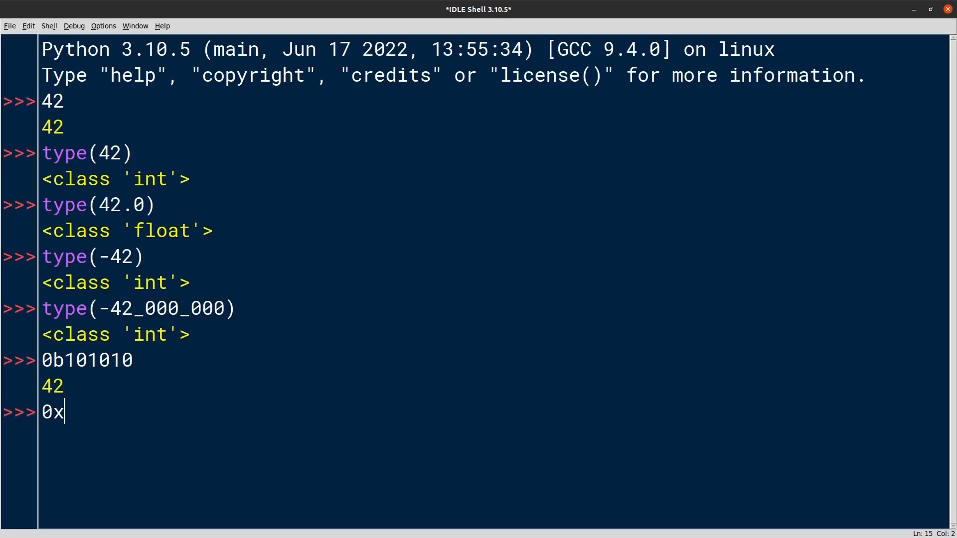
type("2a")
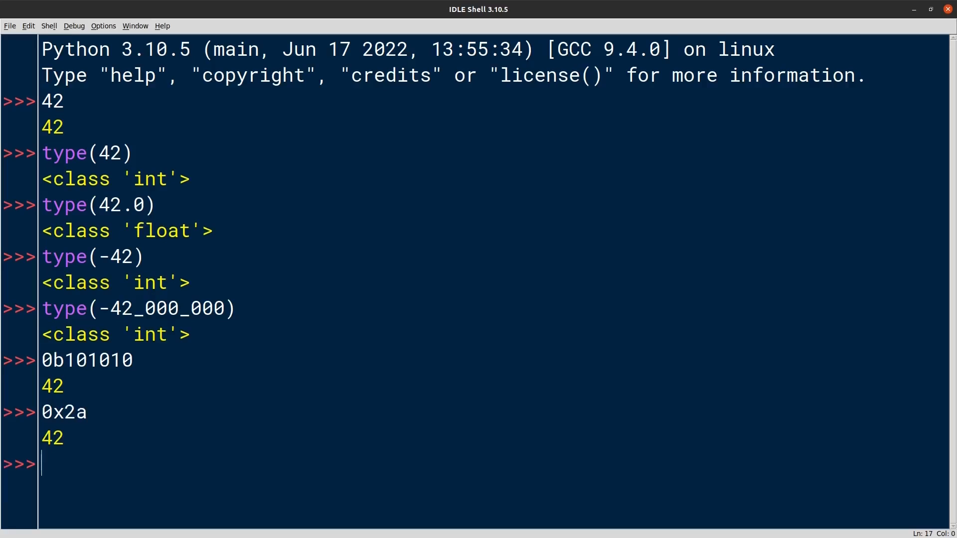
type("0o52")
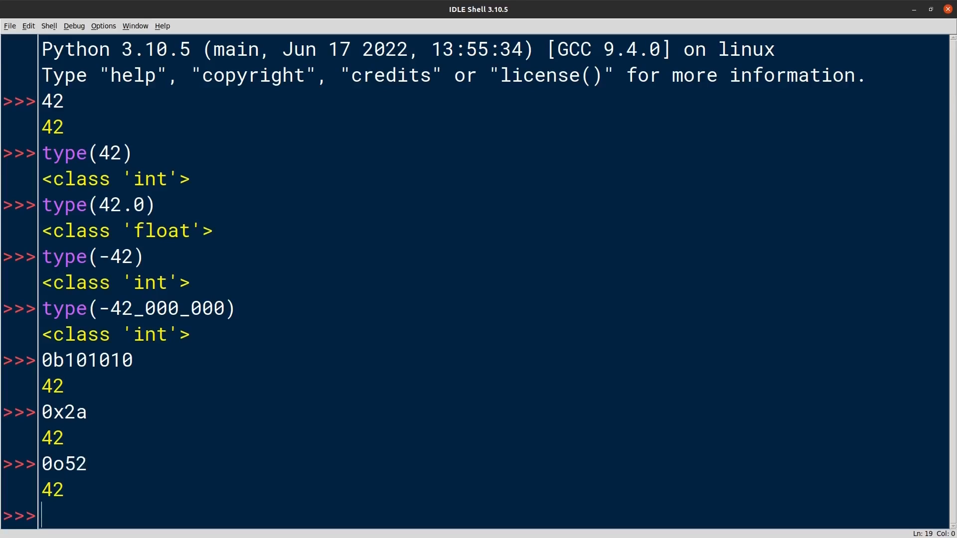
type("int(\"42")
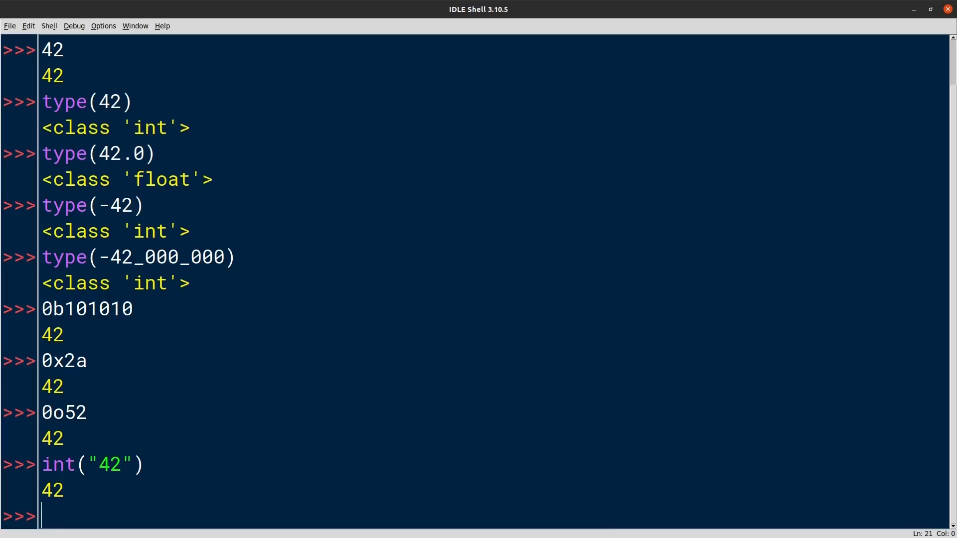
Check type(int("42")) is int and evaluate int("101010", 2) to get 42.
type("int(\"42\"))")
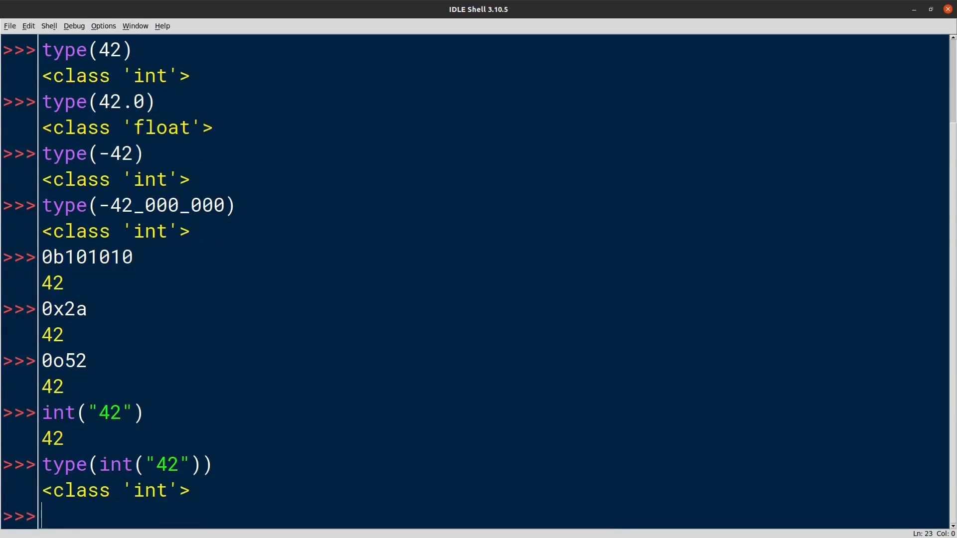
type("int(")
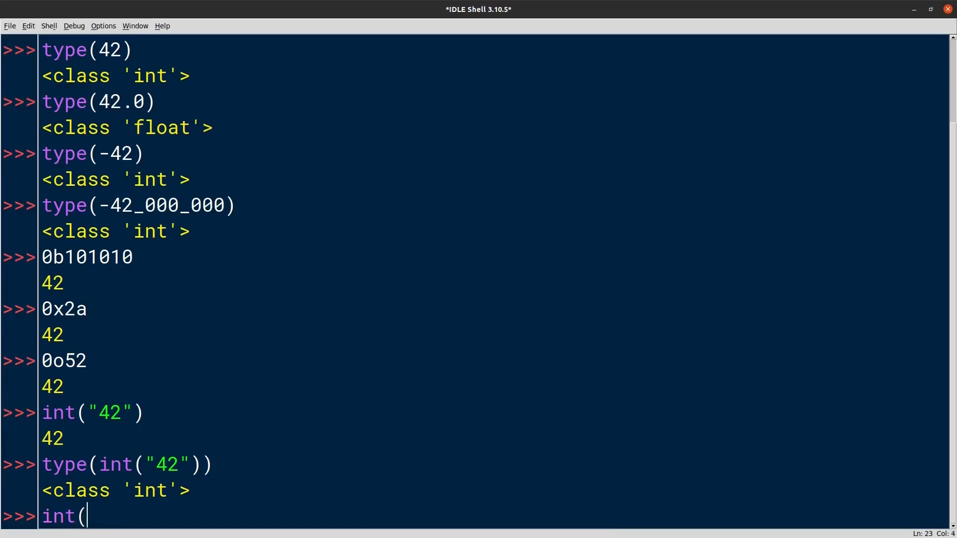
type("\"")
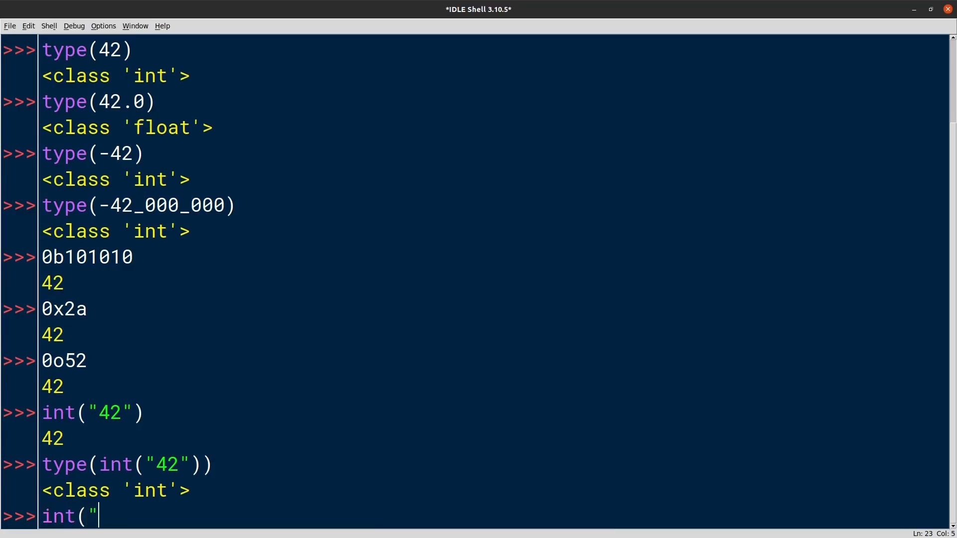
type("10101")
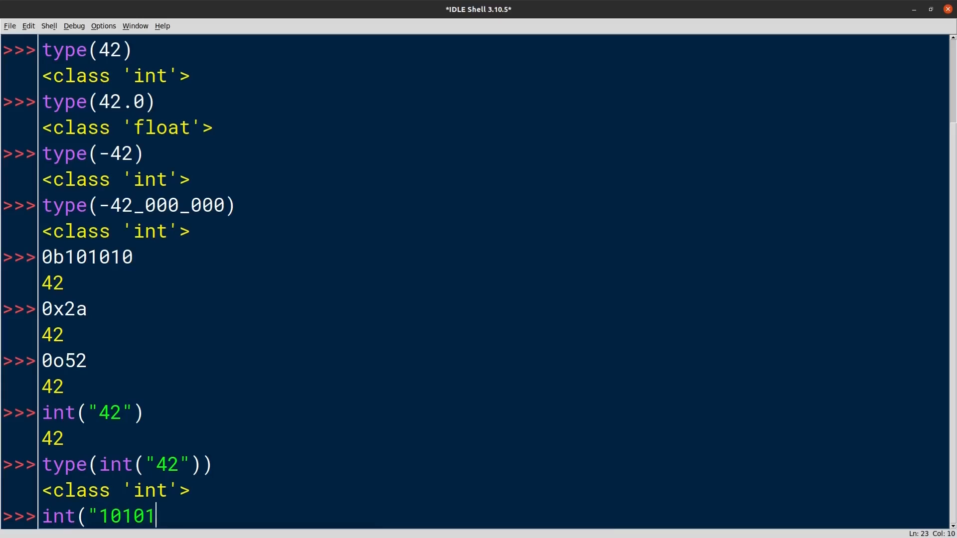
type("0\"")
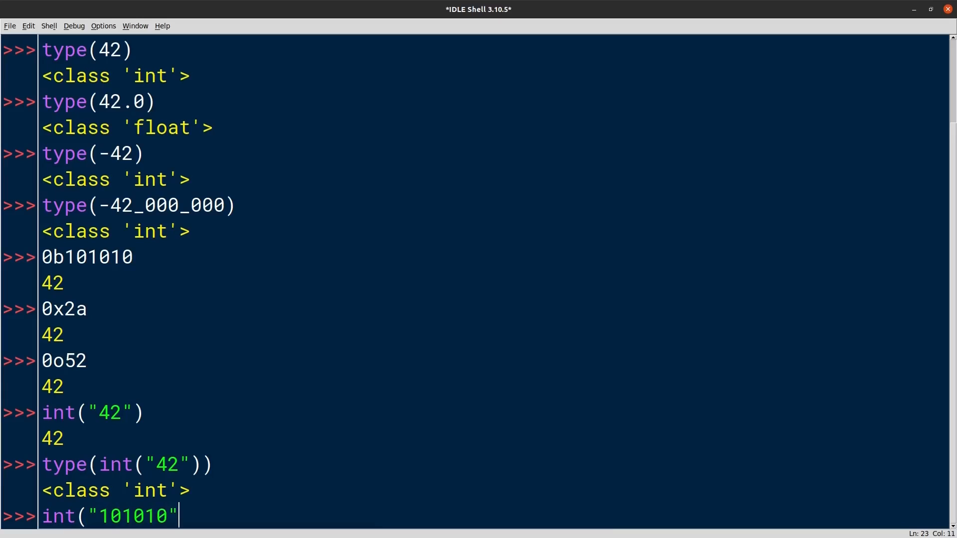
type(", 2)")
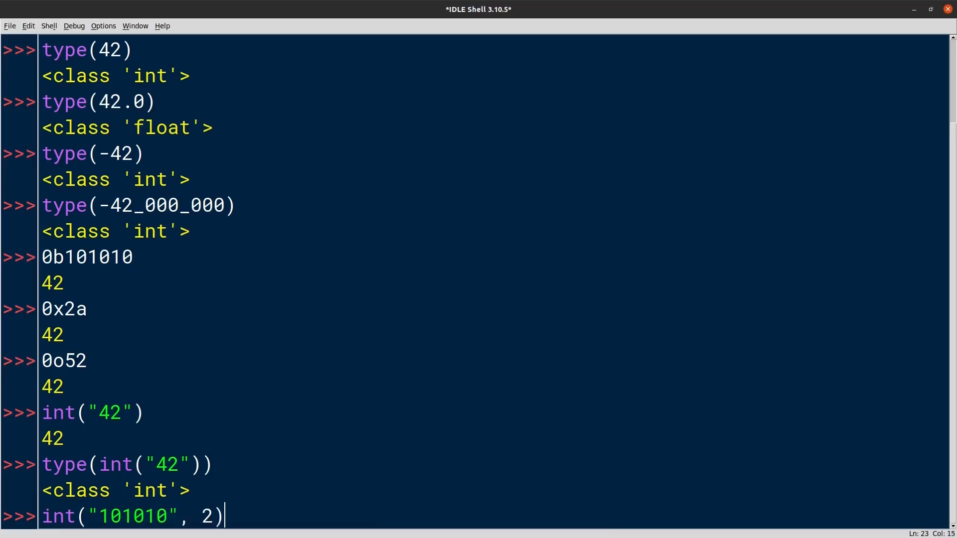
key("Return")
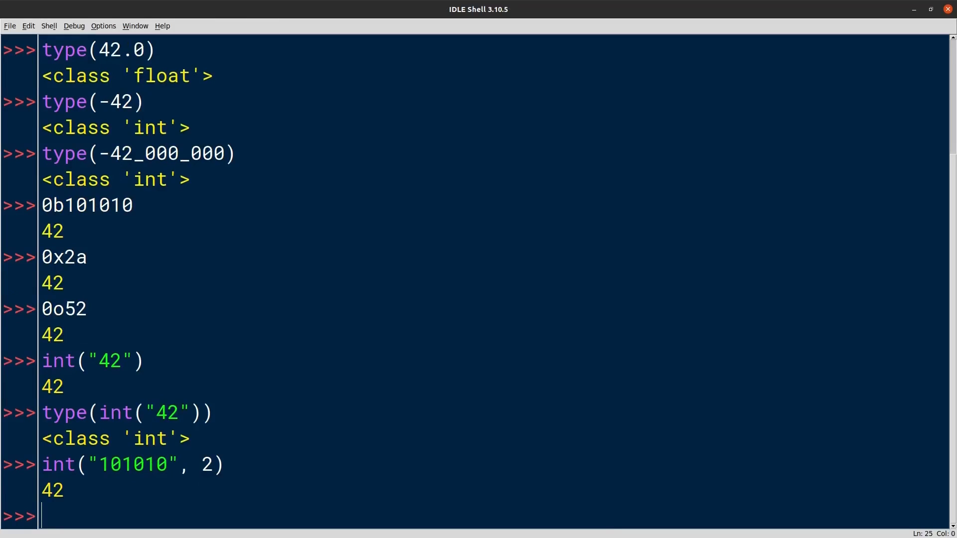
type("int(")
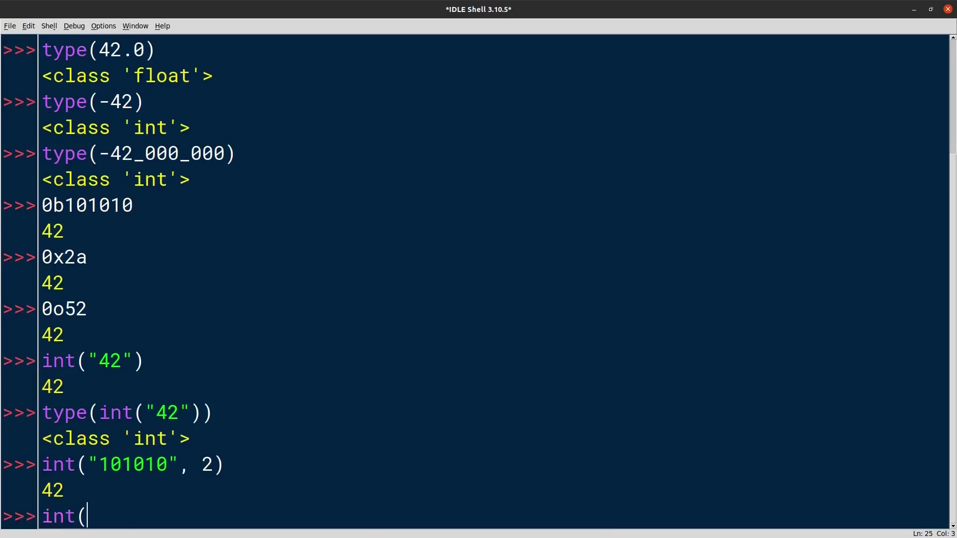
Evaluate int(3.14) to get 3 and abs(-42) to get 42.
type("3.14")
type("40 + 2")
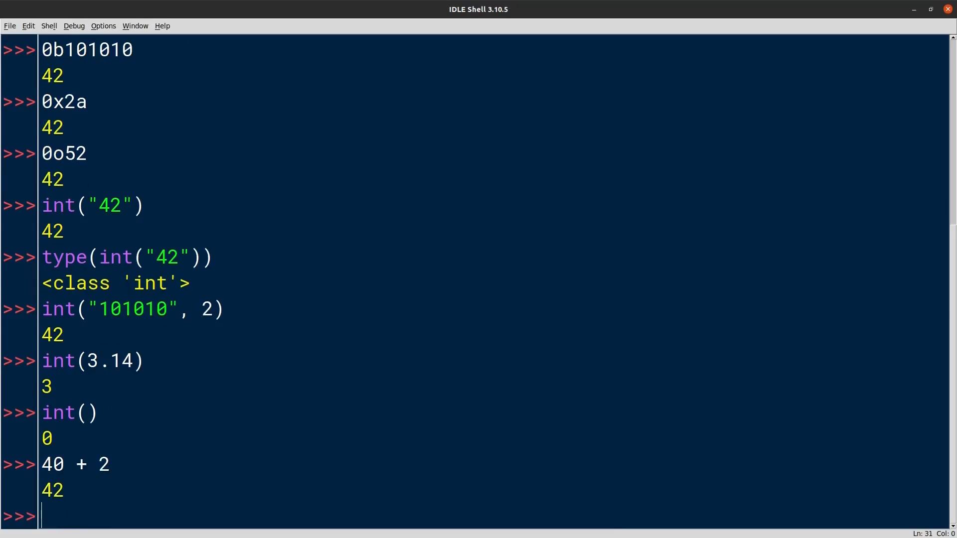
type("abs(-42)")
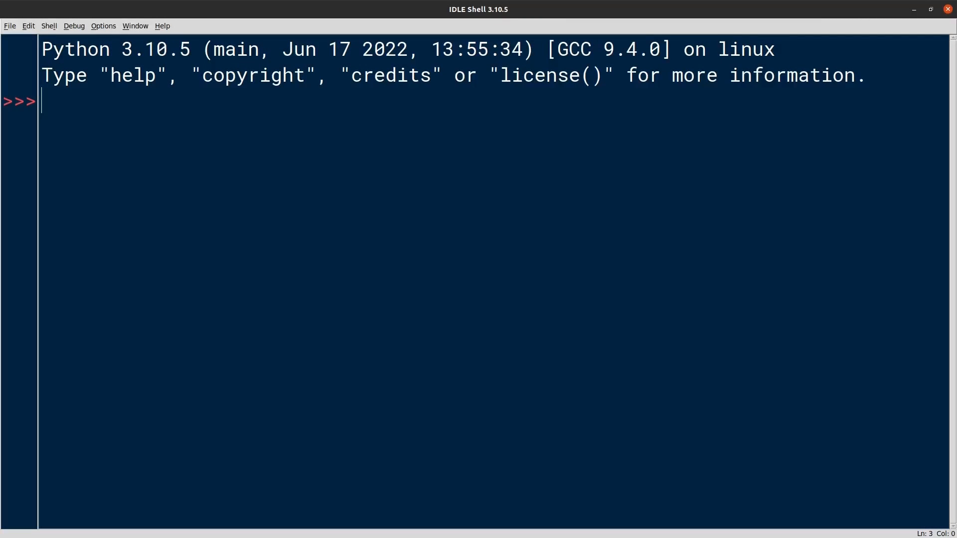
Evaluate type(42.), type(42.0) and type(.42), each reporting float.
type("type(42")
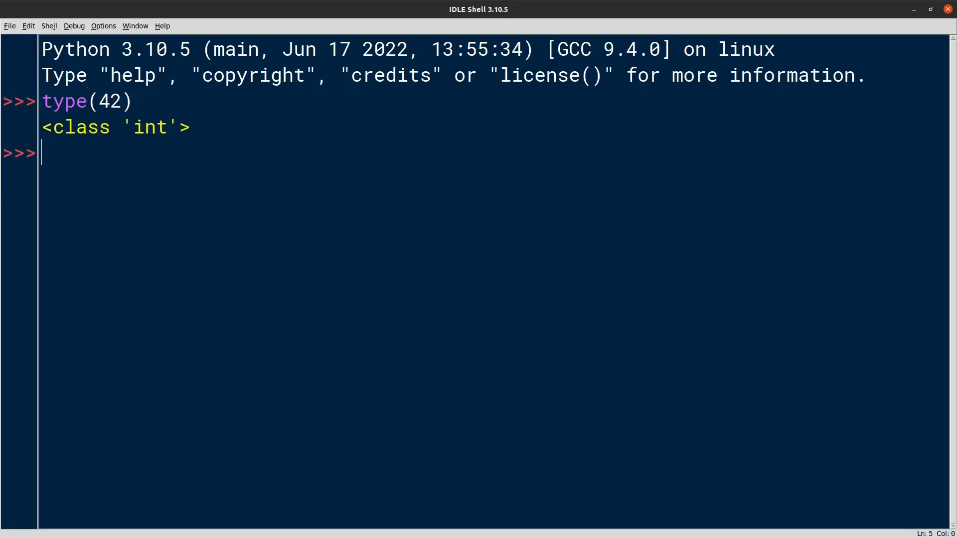
type("type(42)")
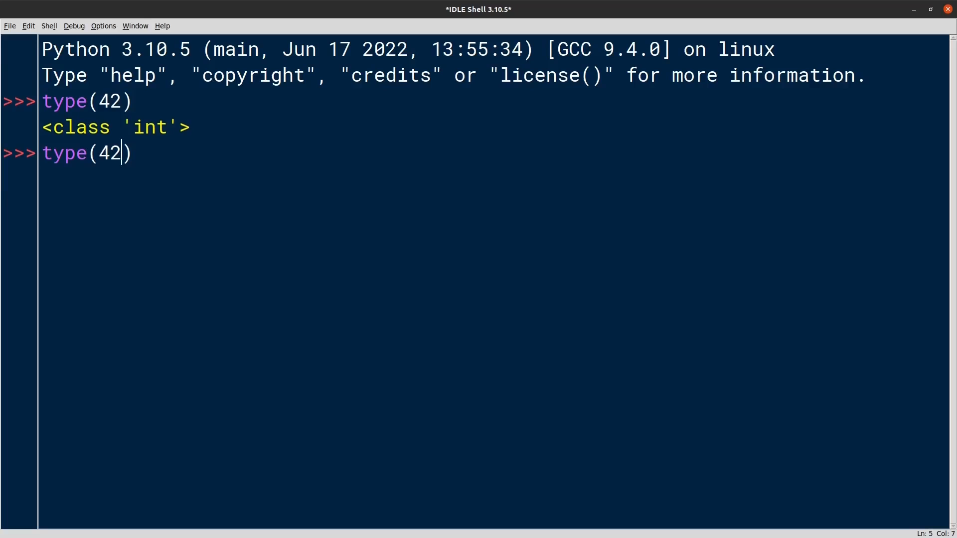
type(".")
key("Return")
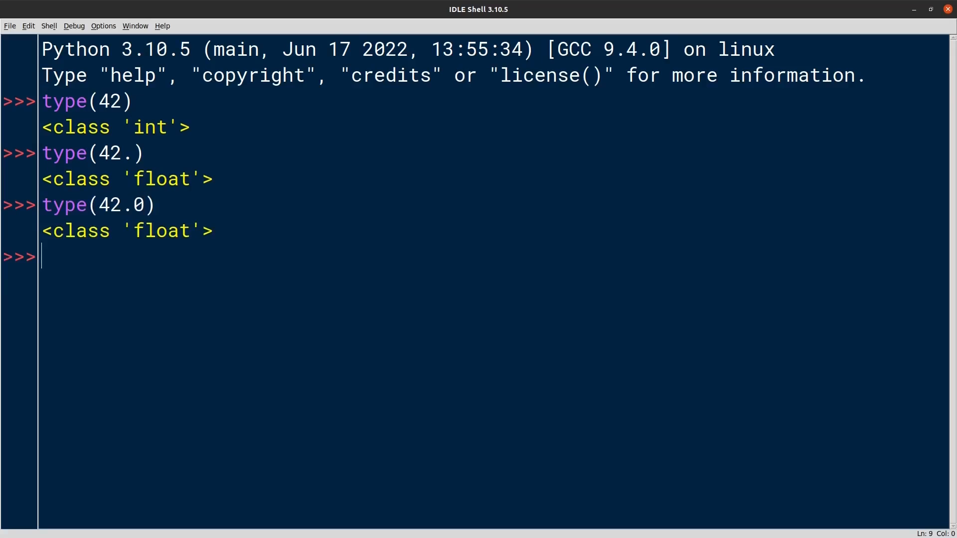
type("type()")
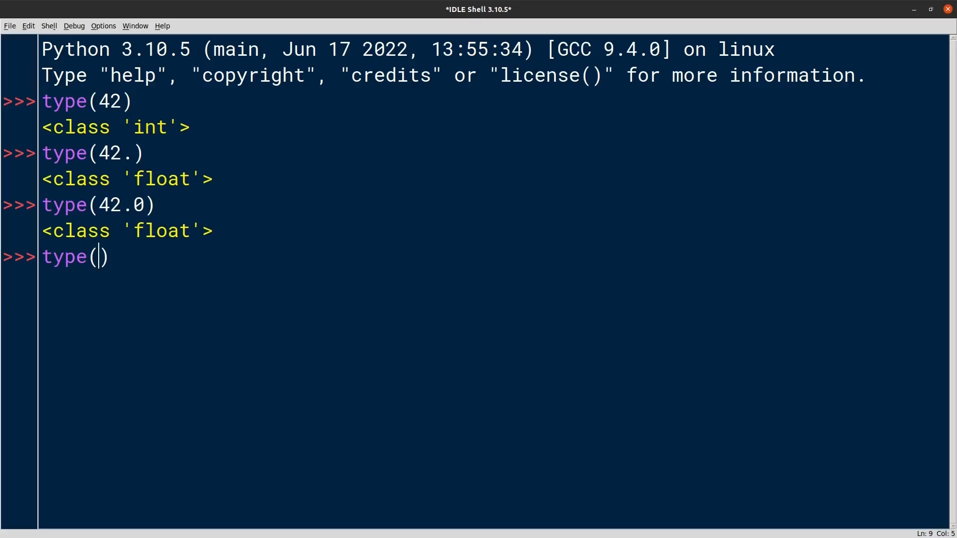
type(".42")
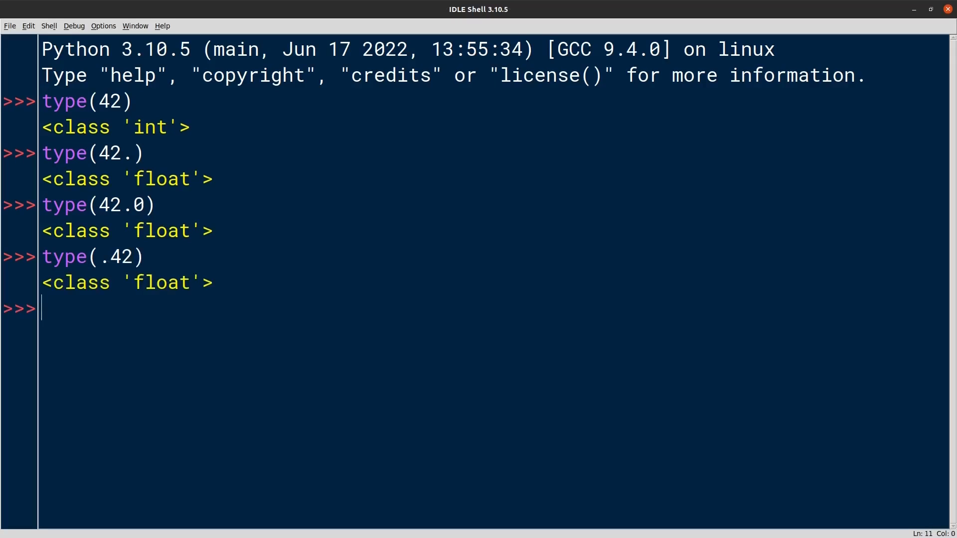
Show type(42_000_000.0) is float, then restart the shell to a fresh prompt.
type("type(")
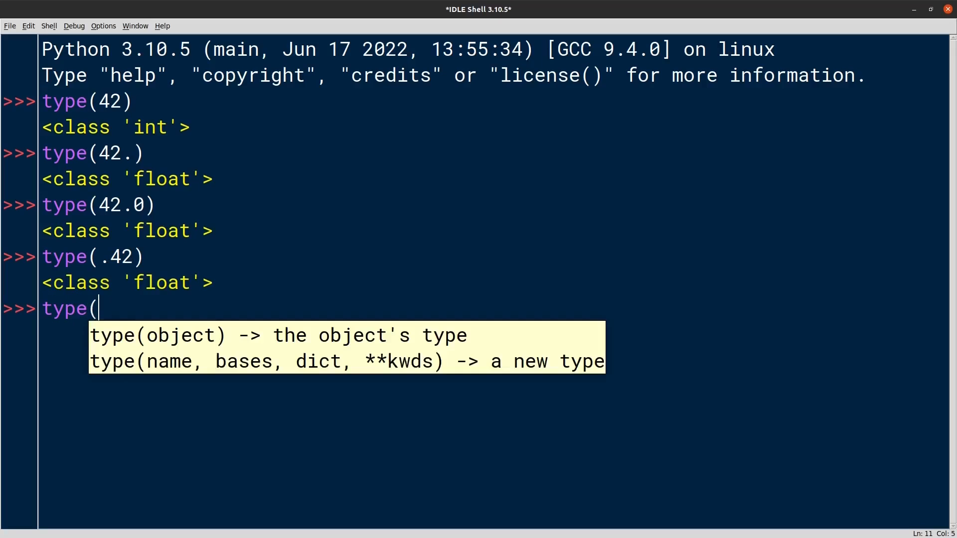
type("42_")
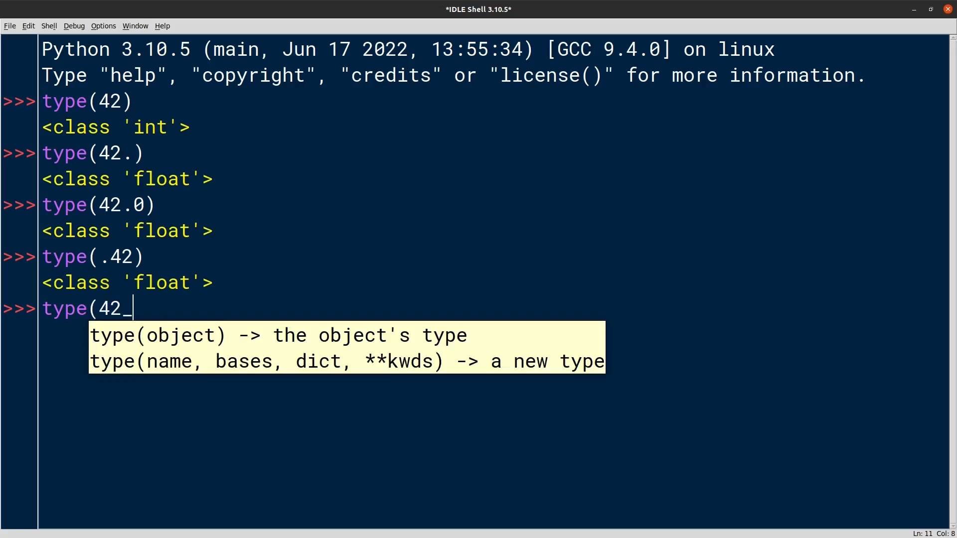
type("000_000.0)")
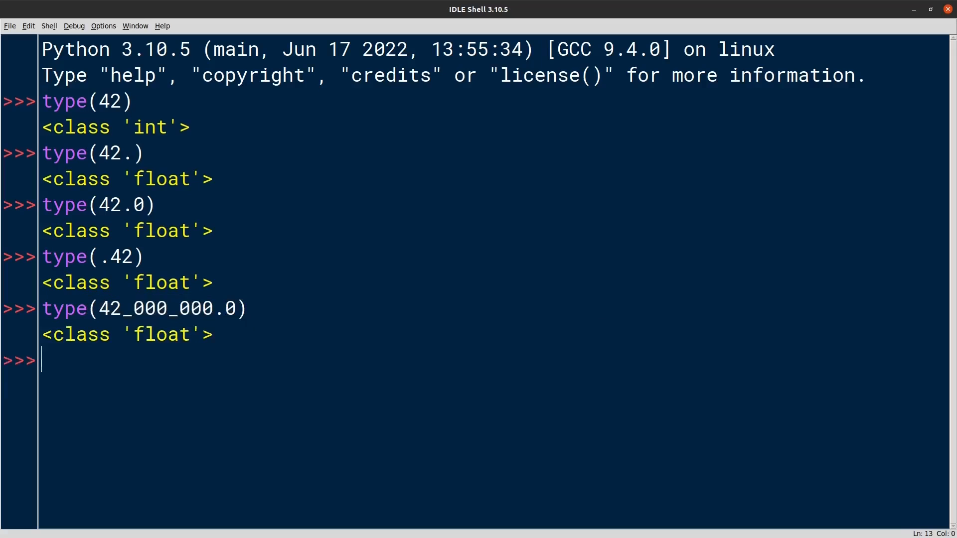
left_click(49, 26)
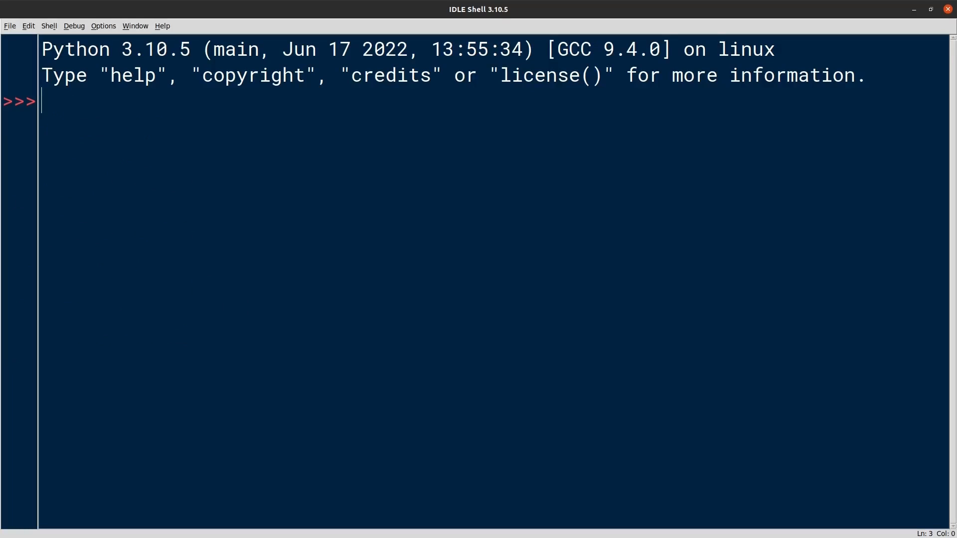
type("4.2")
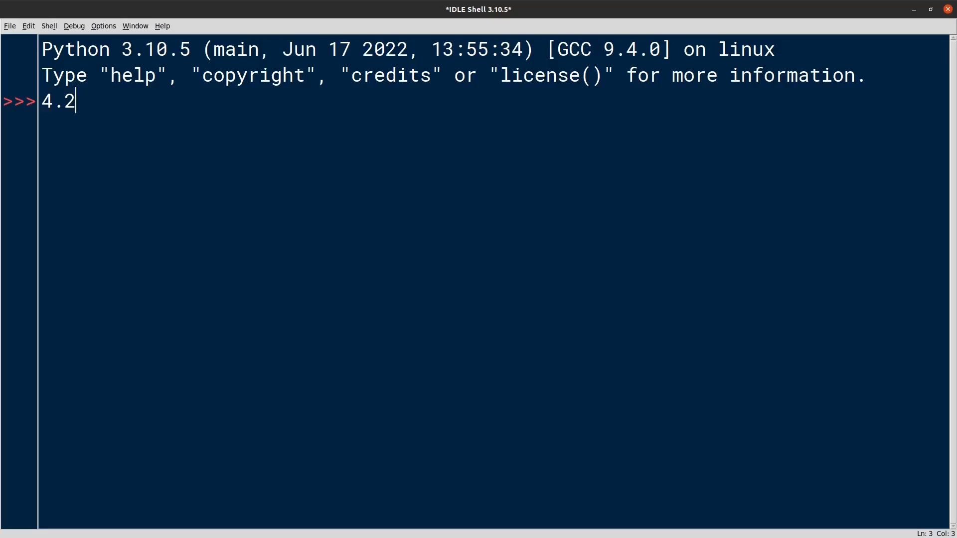
Evaluate 4.2e7, 4.2E7, 4.2E-7 and -4.2E-7 as scientific-notation floats.
type("e7")
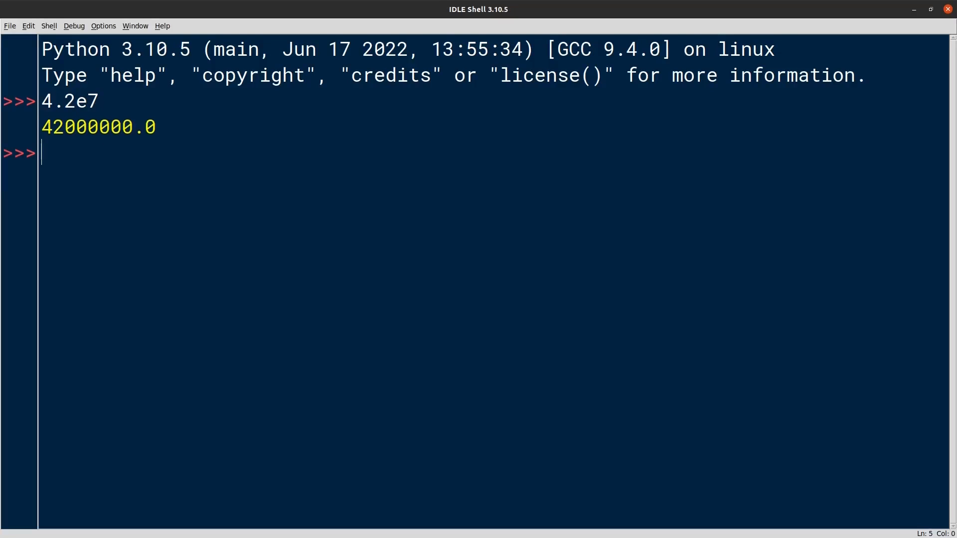
type("4.27")
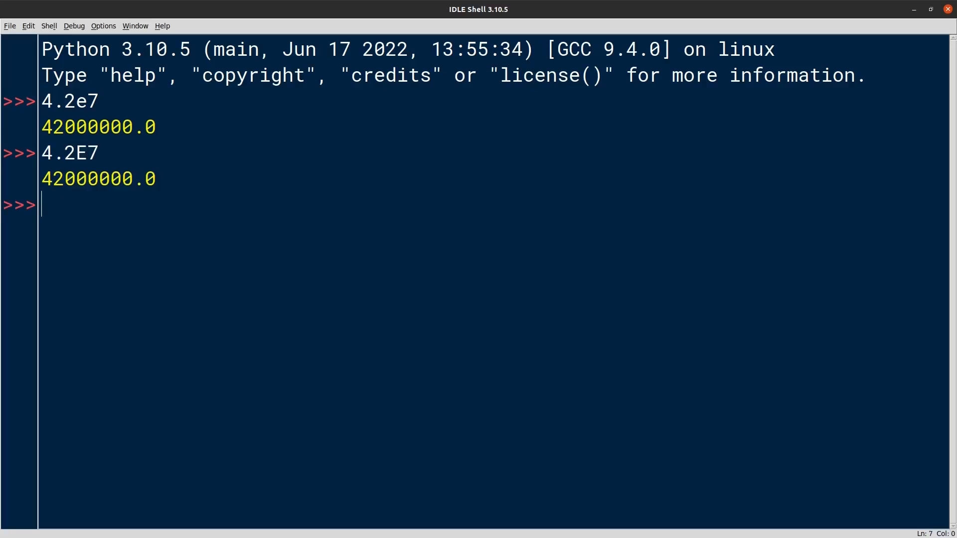
type("4.2E7")
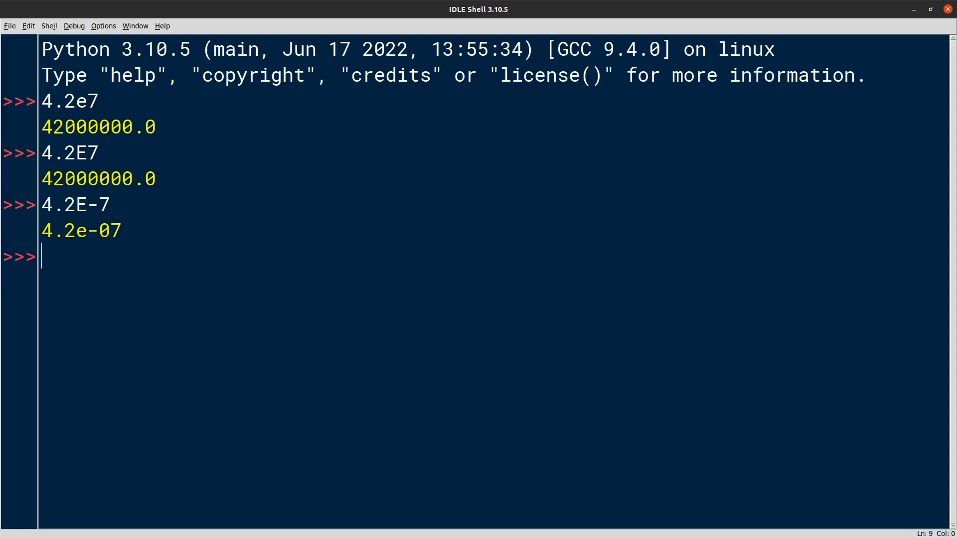
type("-4.2E-7")
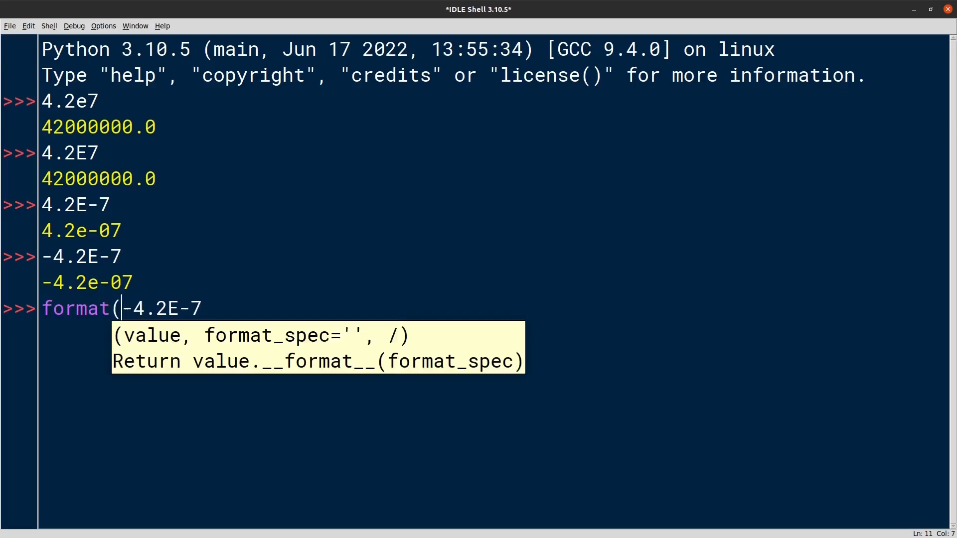
Format -4.2E-7 with ".8f", then restart the shell and begin a float call.
type(", \"")
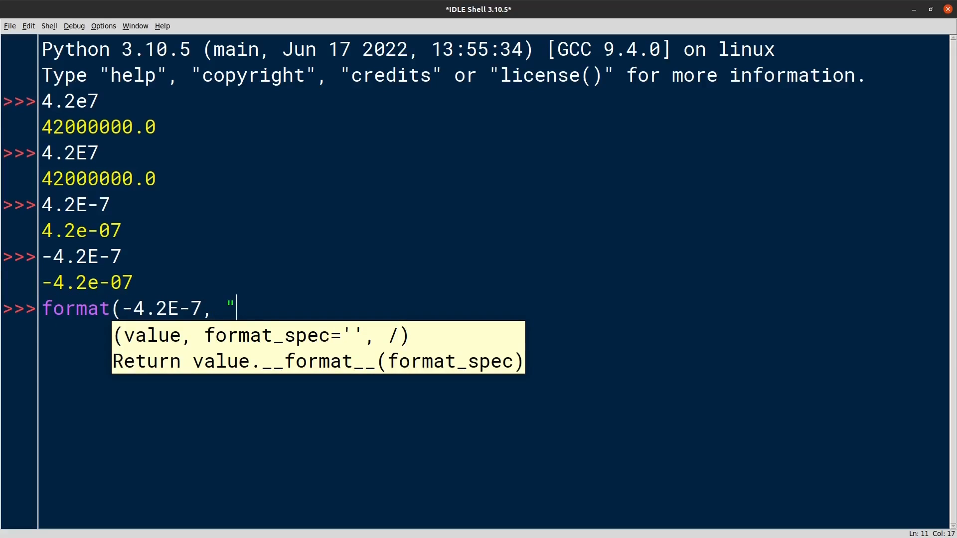
type(".8f")
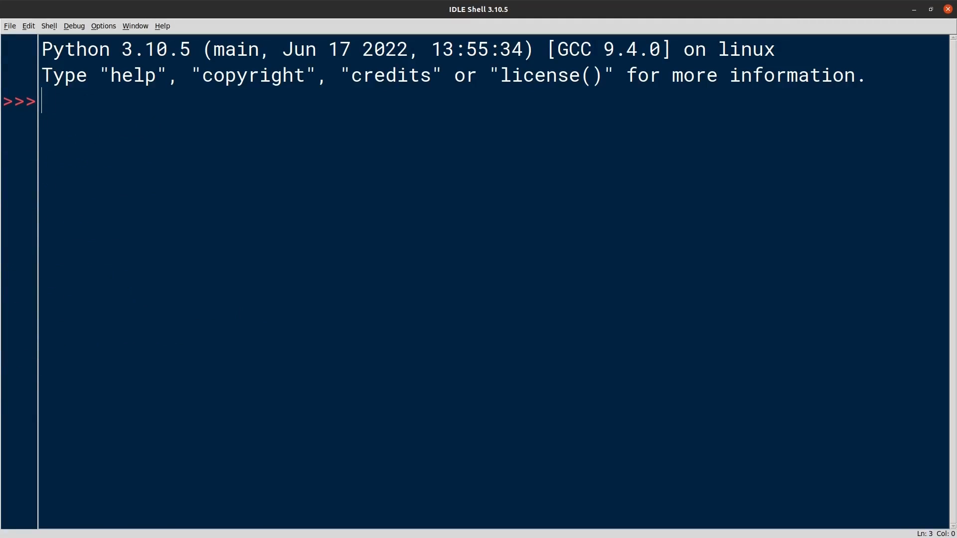
type("flo")
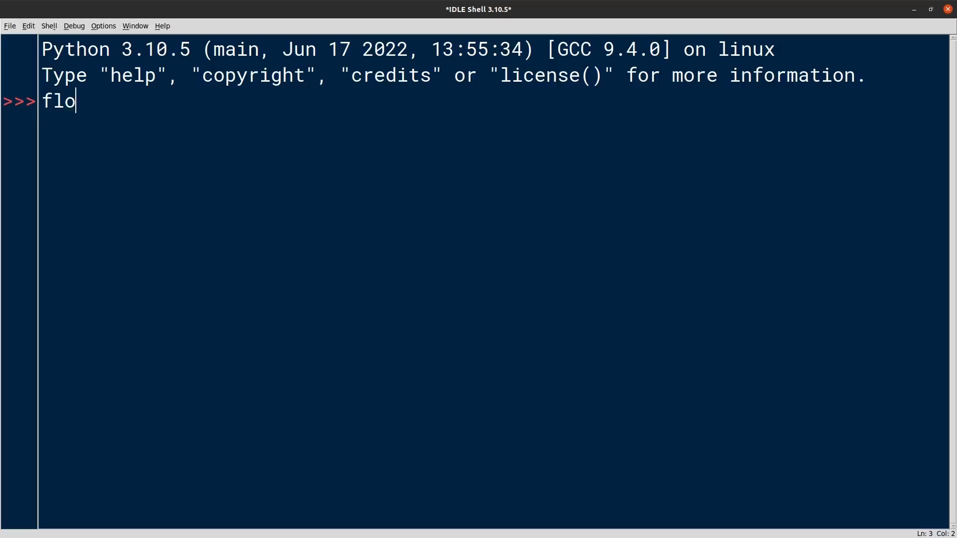
Evaluate float() as 0.0 and float("42"), float(42), float(42.0) as 42.0.
type("at()")
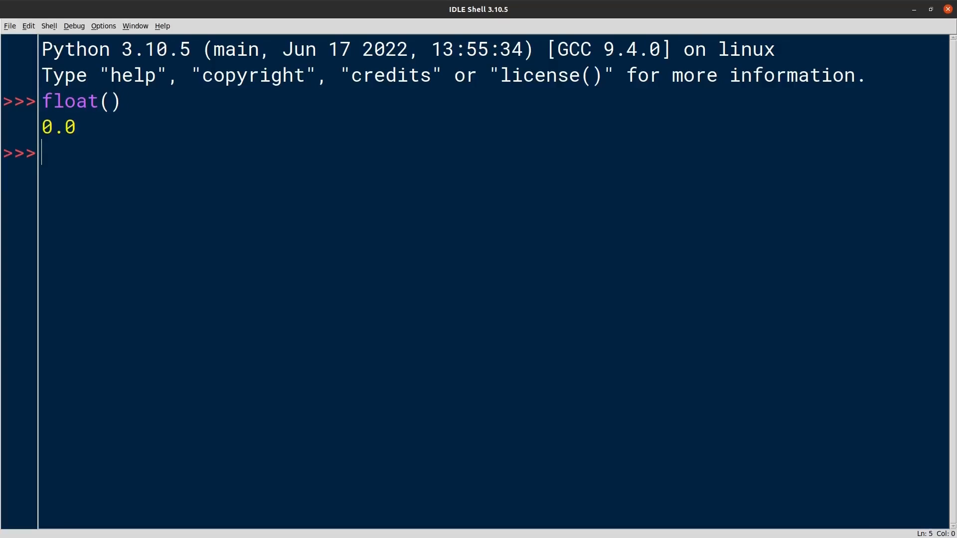
type("float()")
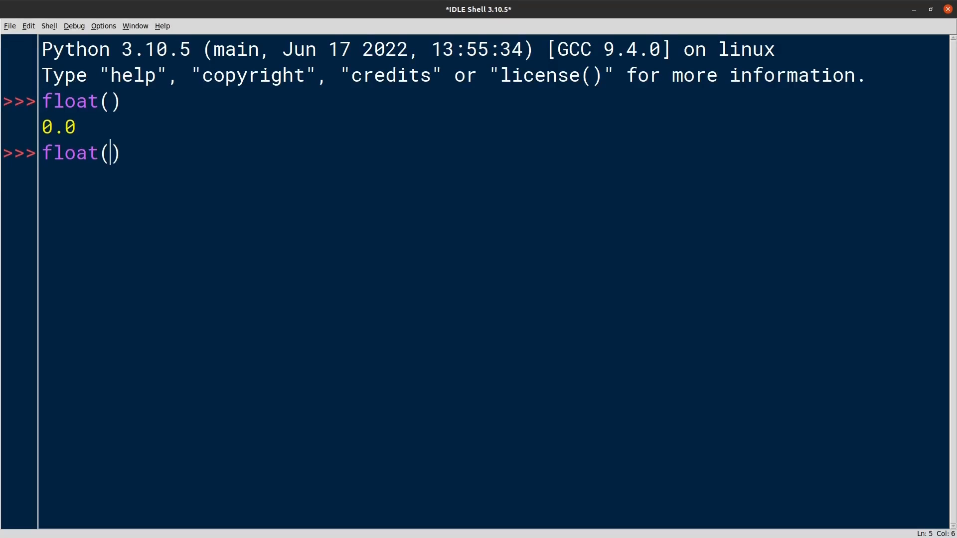
type("\"42\"")
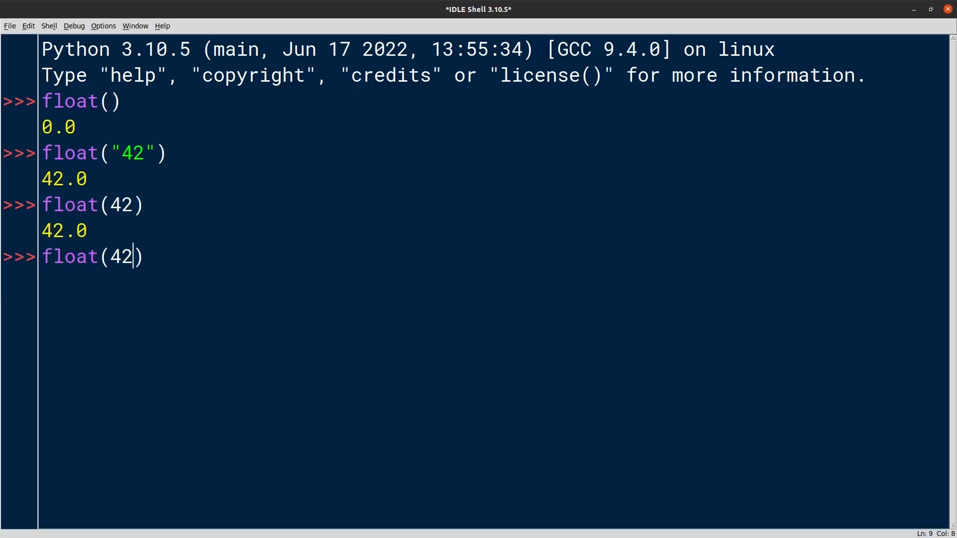
key("Return")
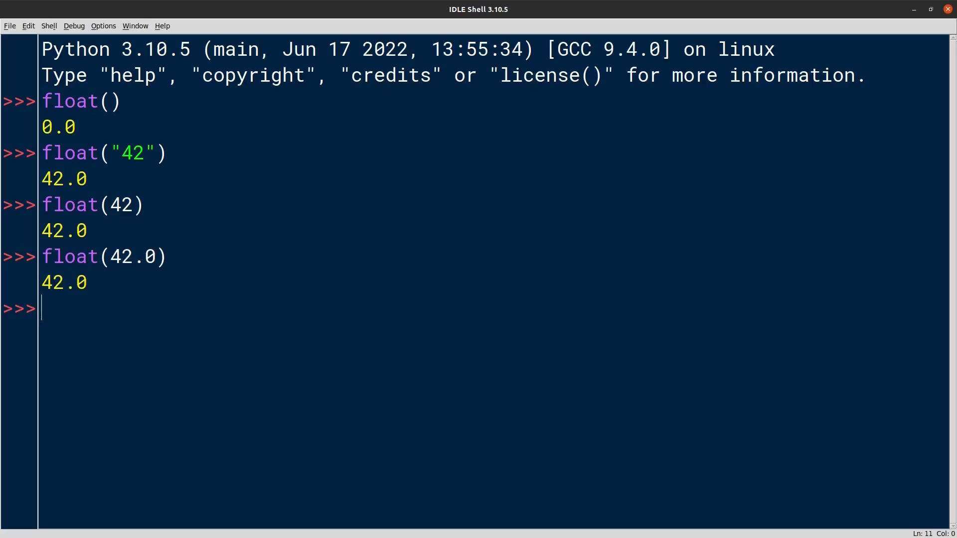
type("float(\"\"")
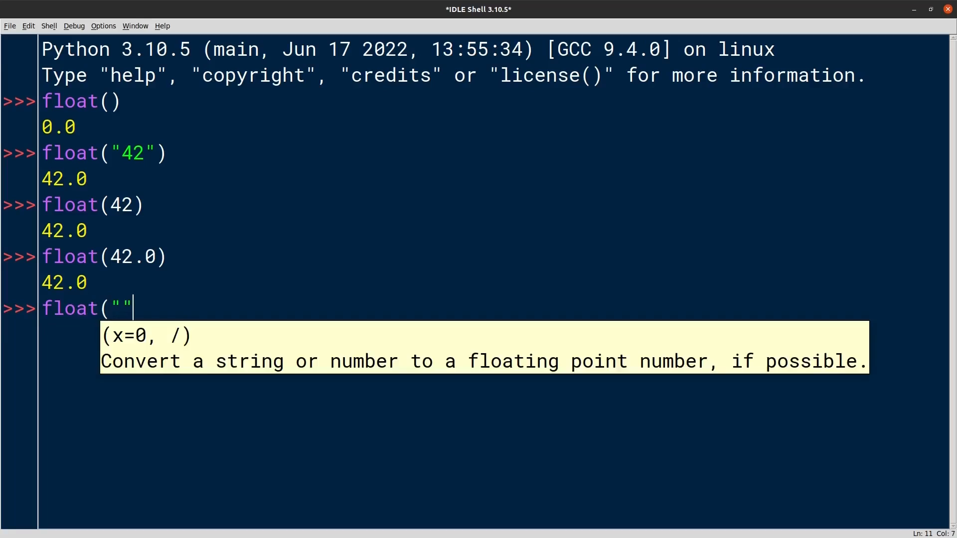
Evaluate float("inf"), float("-inf"), float("-inf") < 42 as True, and float("nan").
type(")")
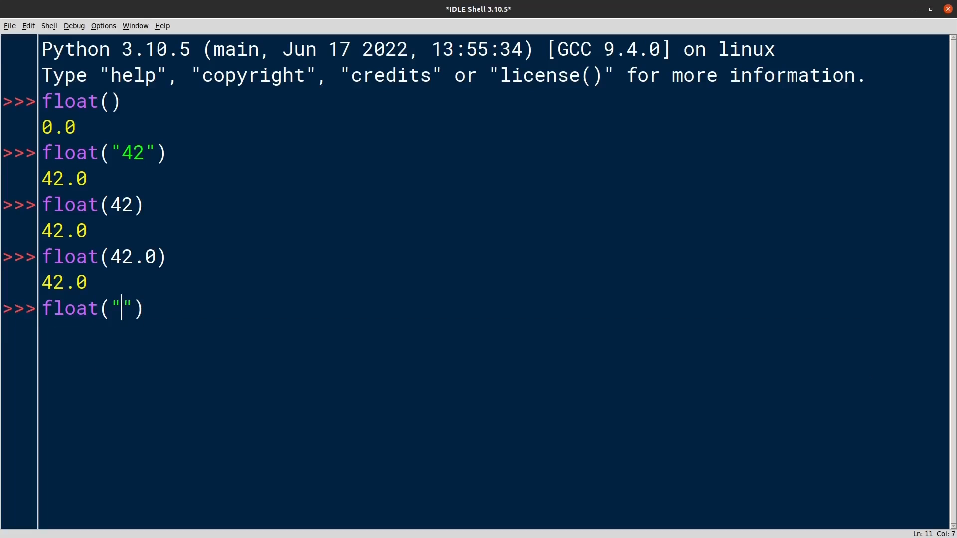
type("inf")
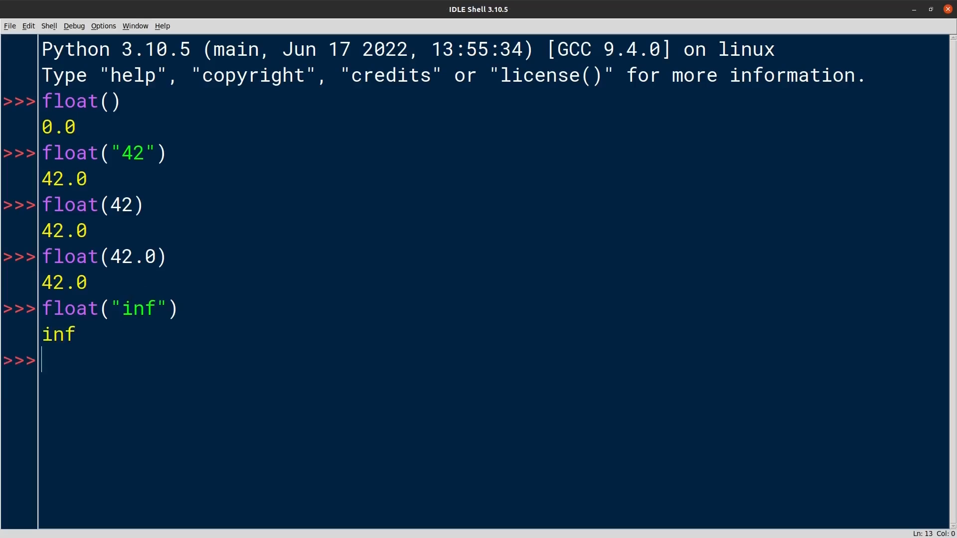
type("float(\"-inf\")")
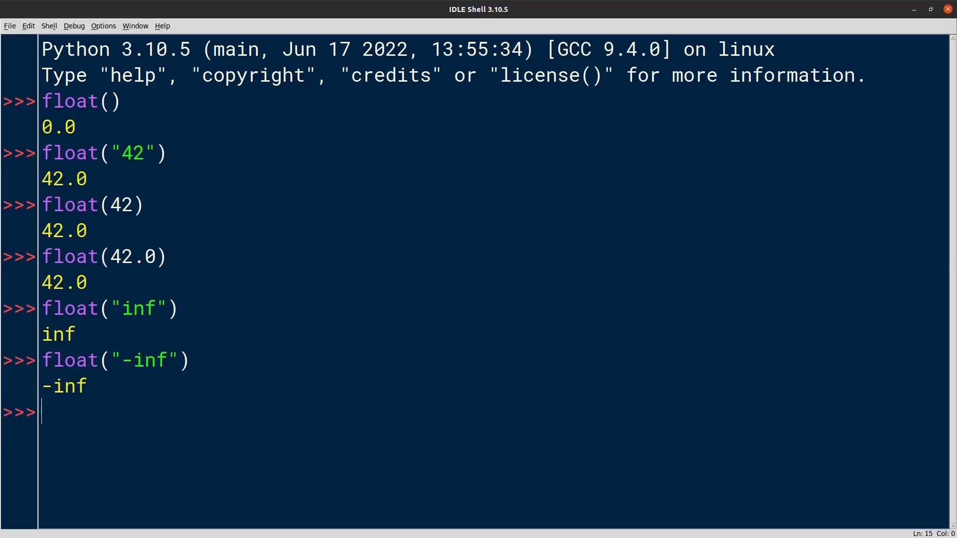
type("float(\"-inf\") < 42")
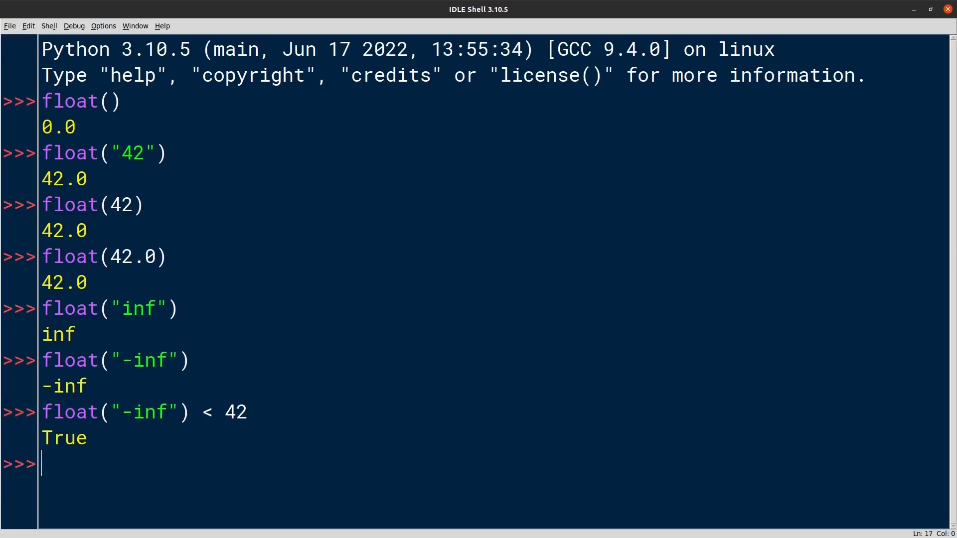
type("float(\"nan")
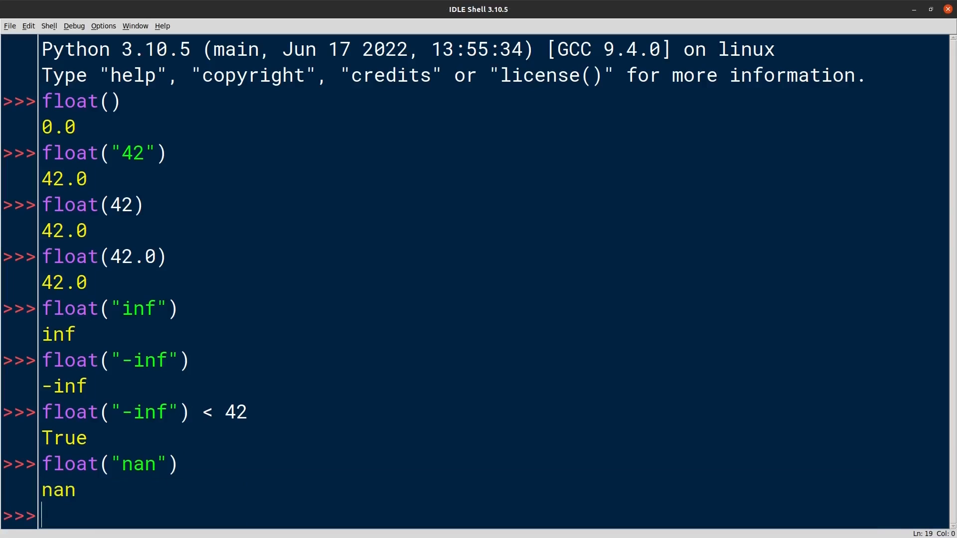
type("float")
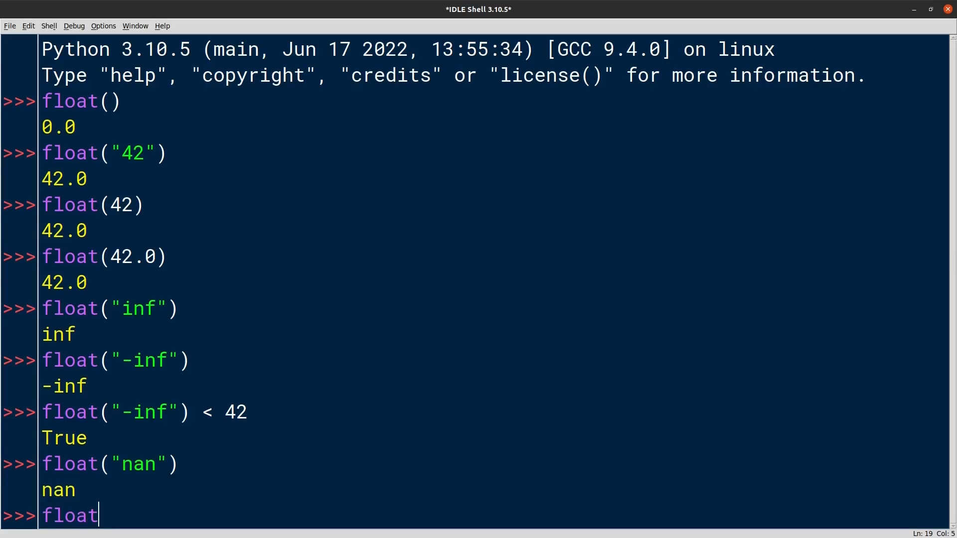
Evaluate float("inf") / float("inf") as nan and compare float("nan") is float("nan").
type("(\"inf\") / float(\"inf")
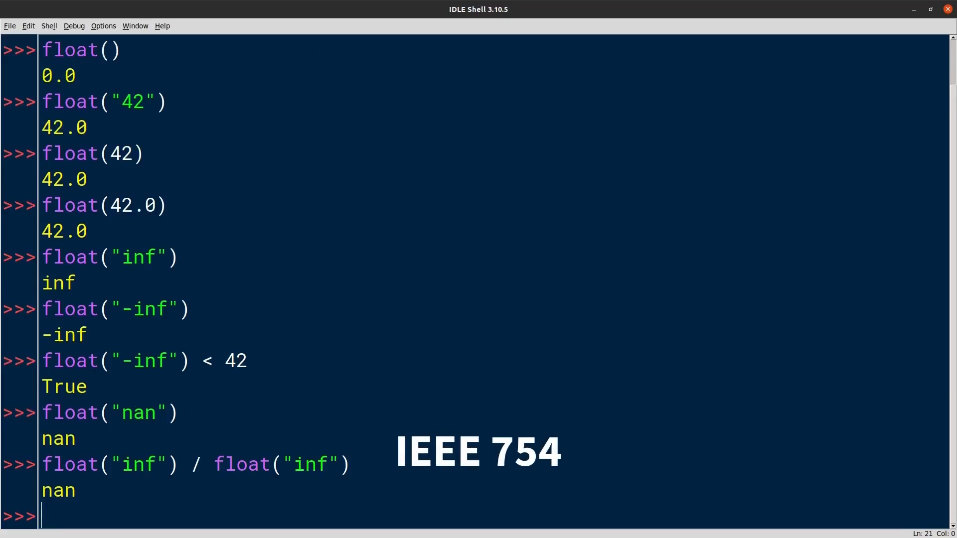
type("fl")
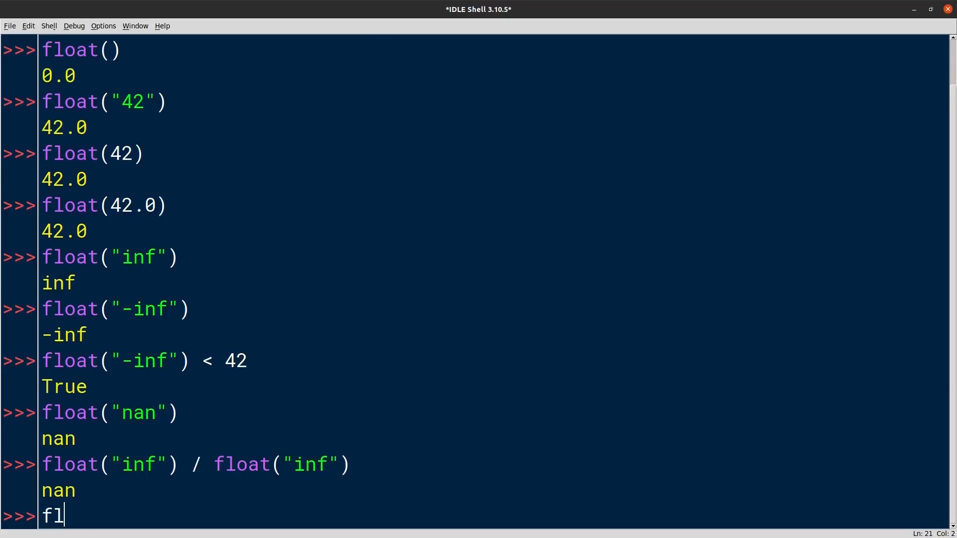
type("oat(\"nan\")")
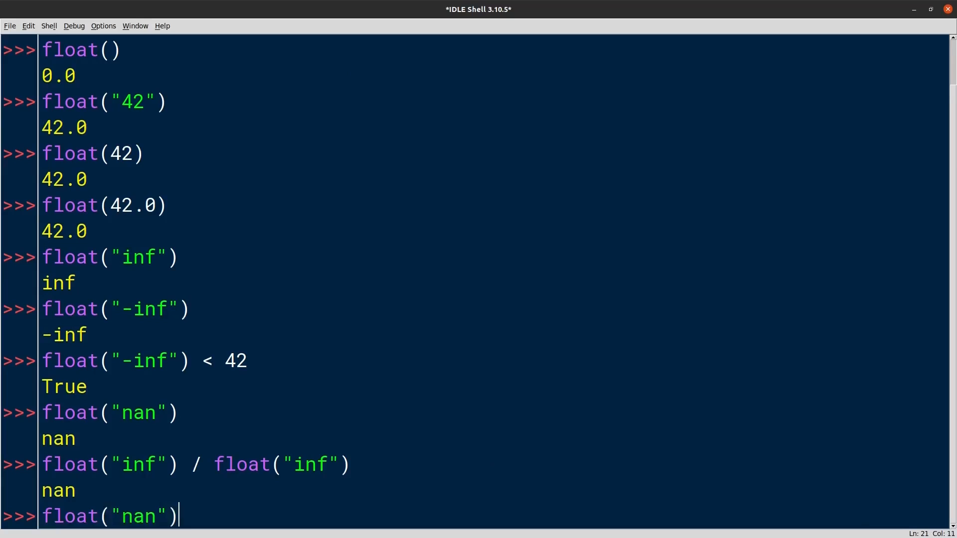
type("is float(\"nan")
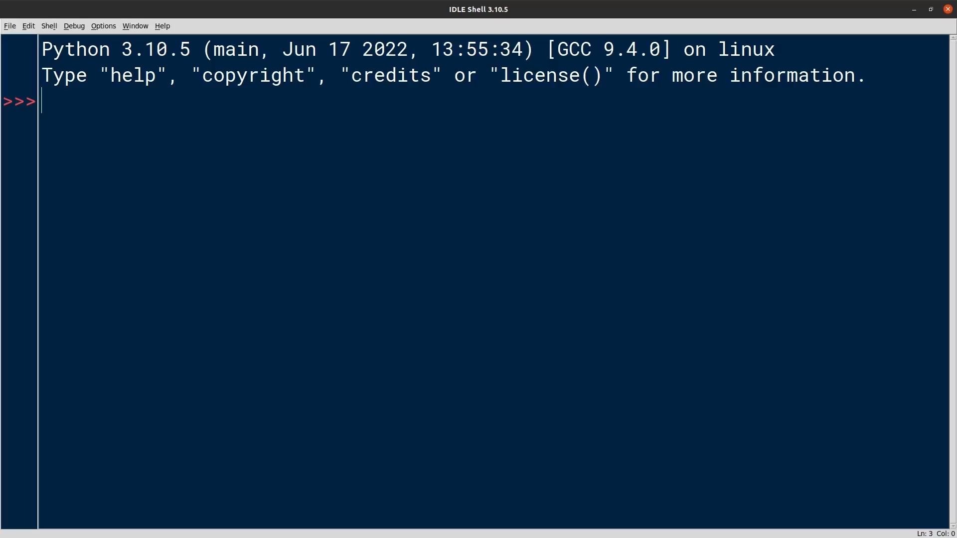
Evaluate 1e500 to show it overflows to inf, then begin entering import sys; sys.float_info.
type("1e")
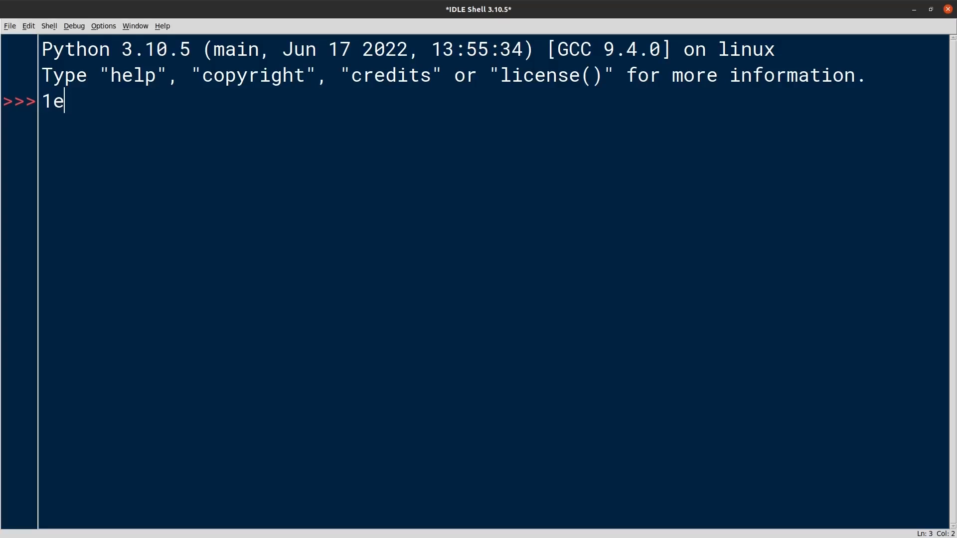
type("500")
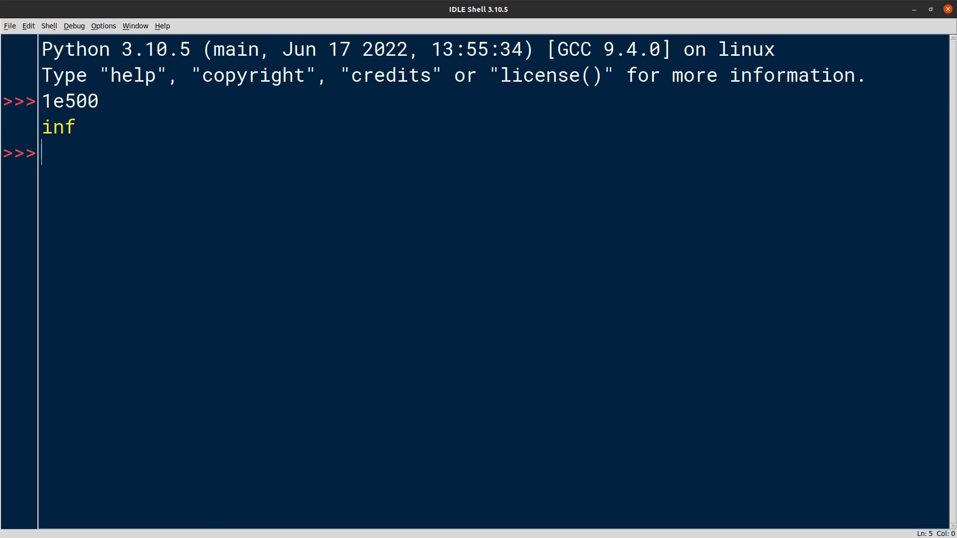
type("import sys;")
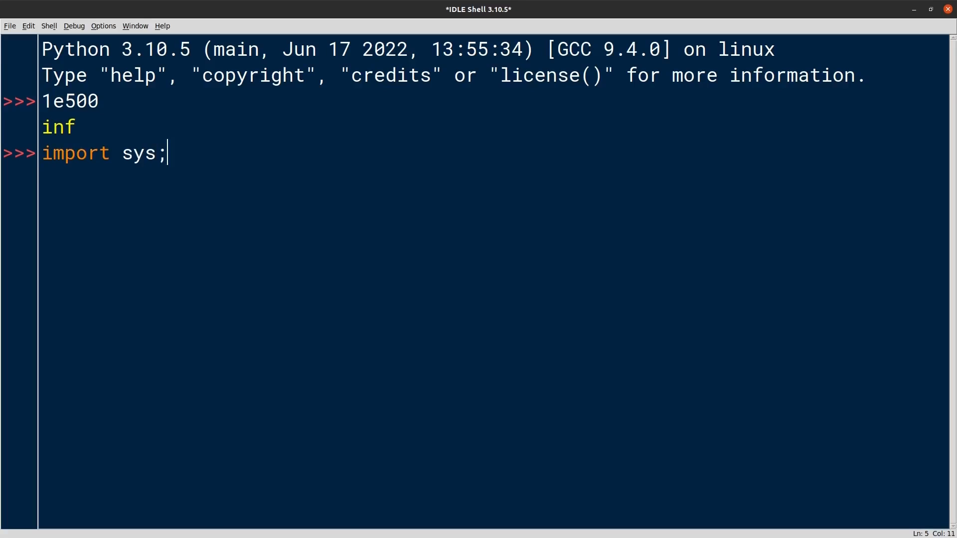
type("sys.float_info.")
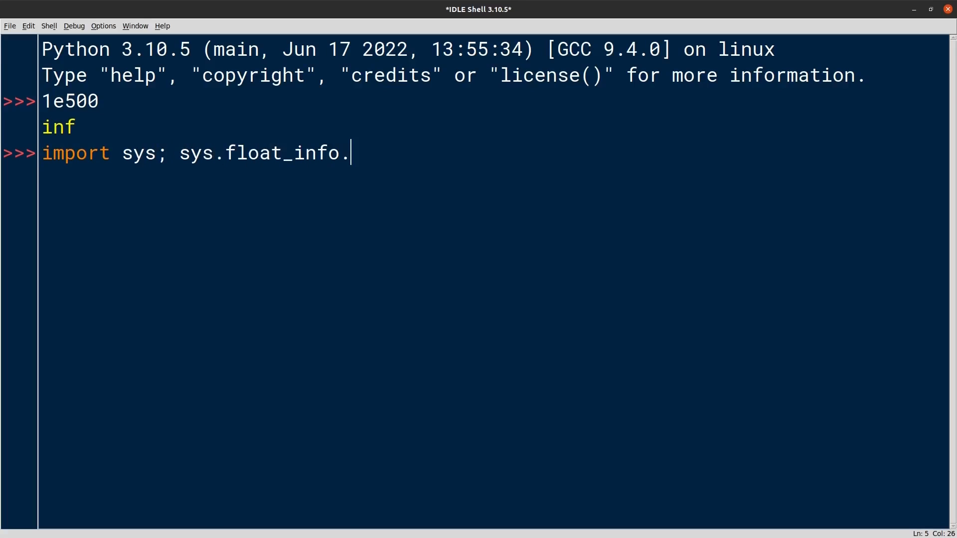